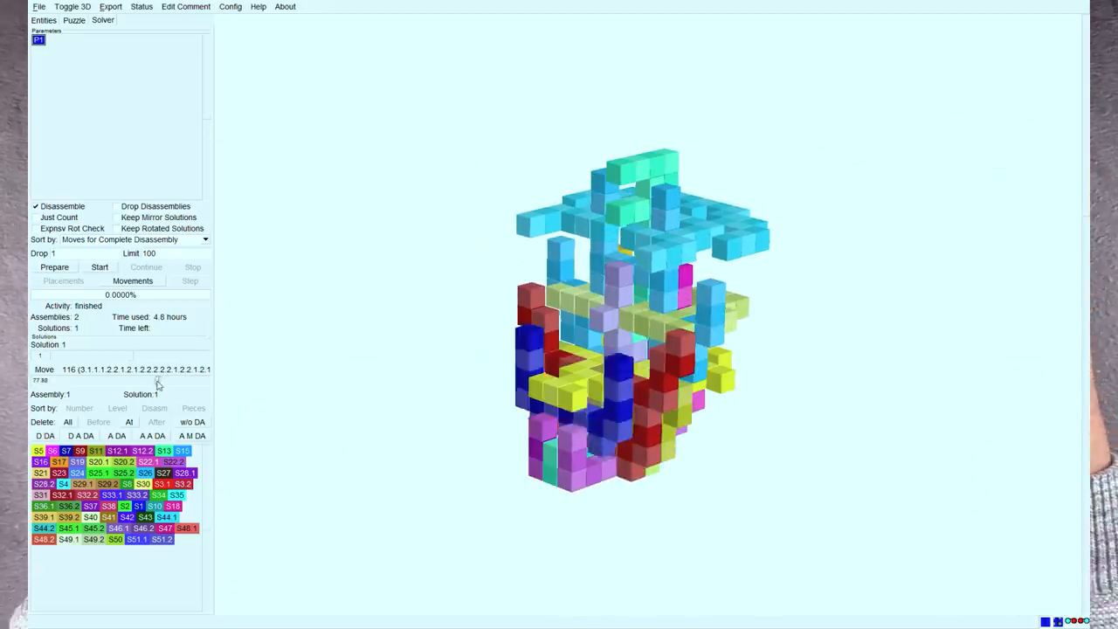
# Start a new puzzle with an empty 7×7×1 shape S1.
pyautogui.click(43, 21)
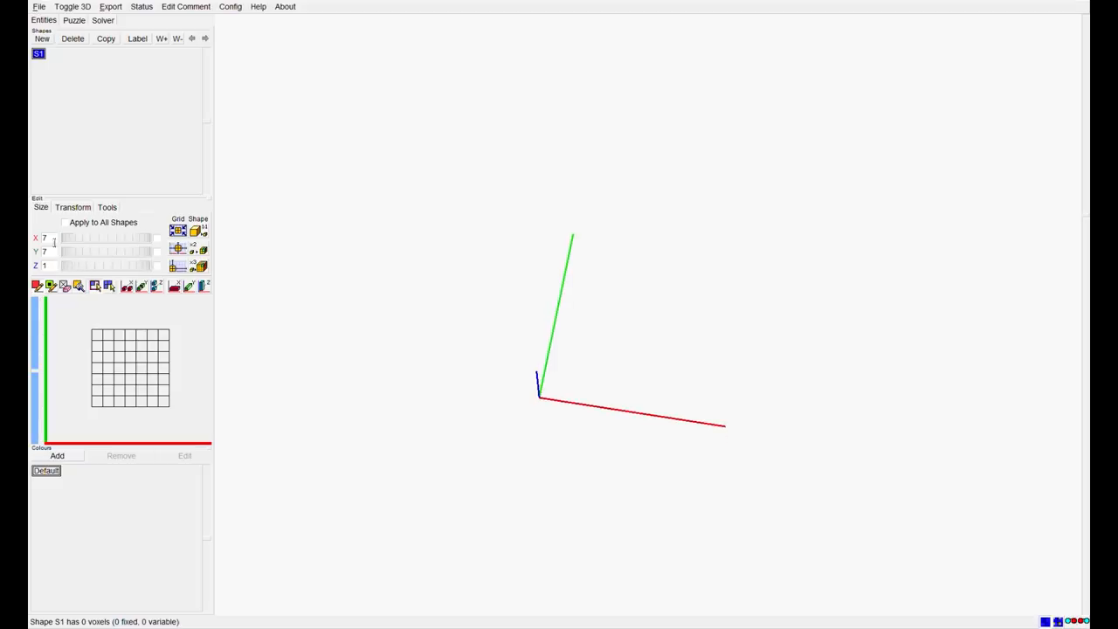
# Fill S1 as a 49-voxel checkerboard of fixed and variable cubes and add an empty shape S2.
pyautogui.click(96, 337)
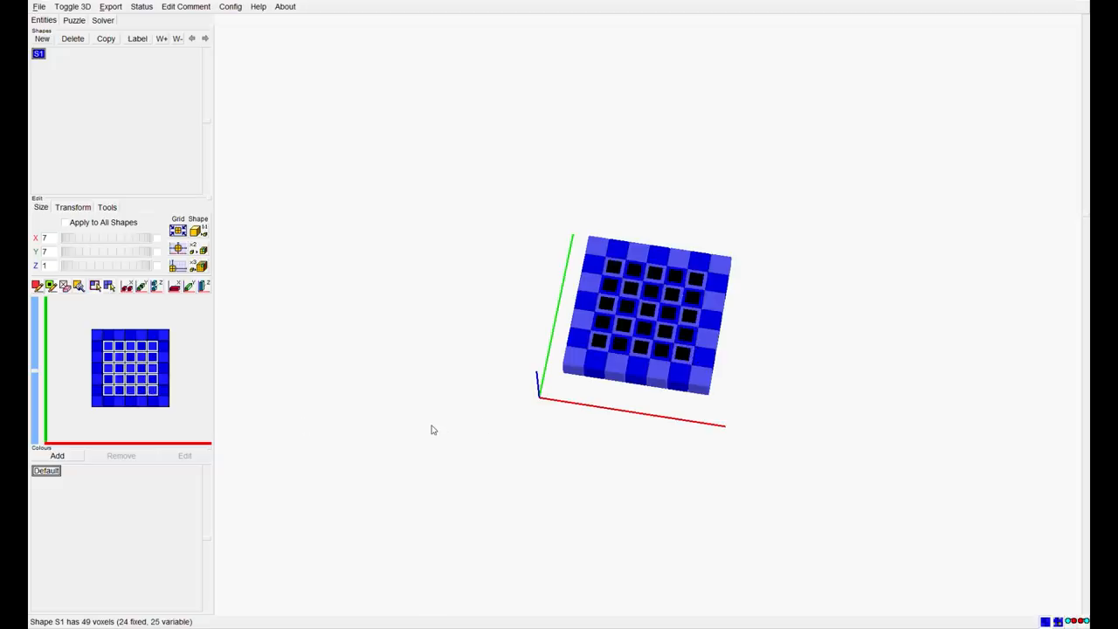
pyautogui.click(42, 39)
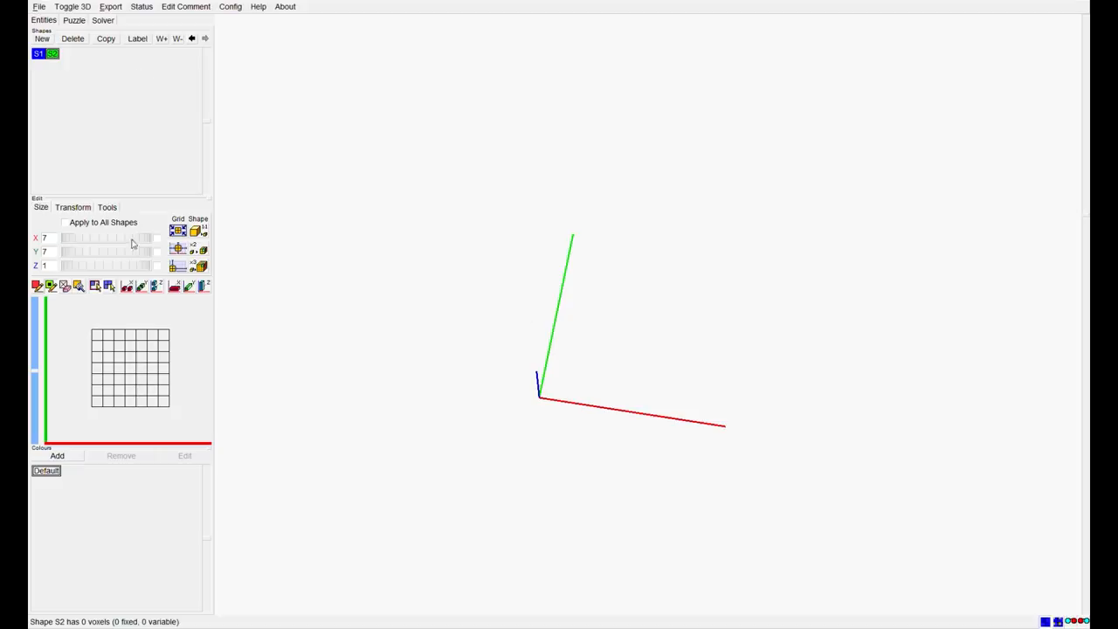
# Draw the 10-voxel piece S2, add shapes up to S5 and draw S5 as a hollow square frame.
pyautogui.click(108, 378)
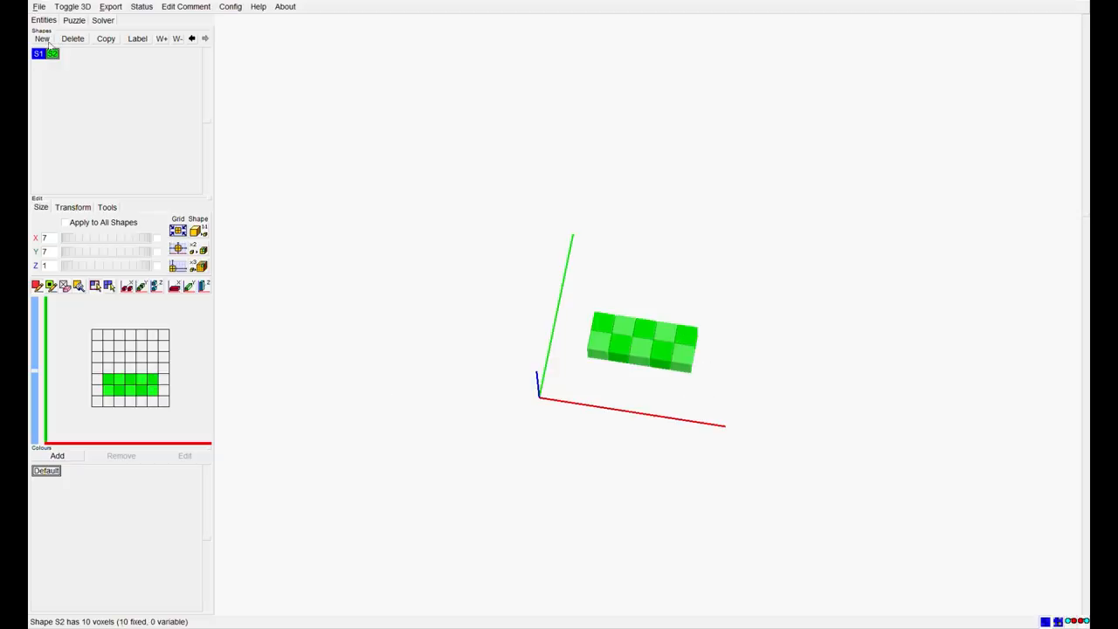
pyautogui.click(42, 38)
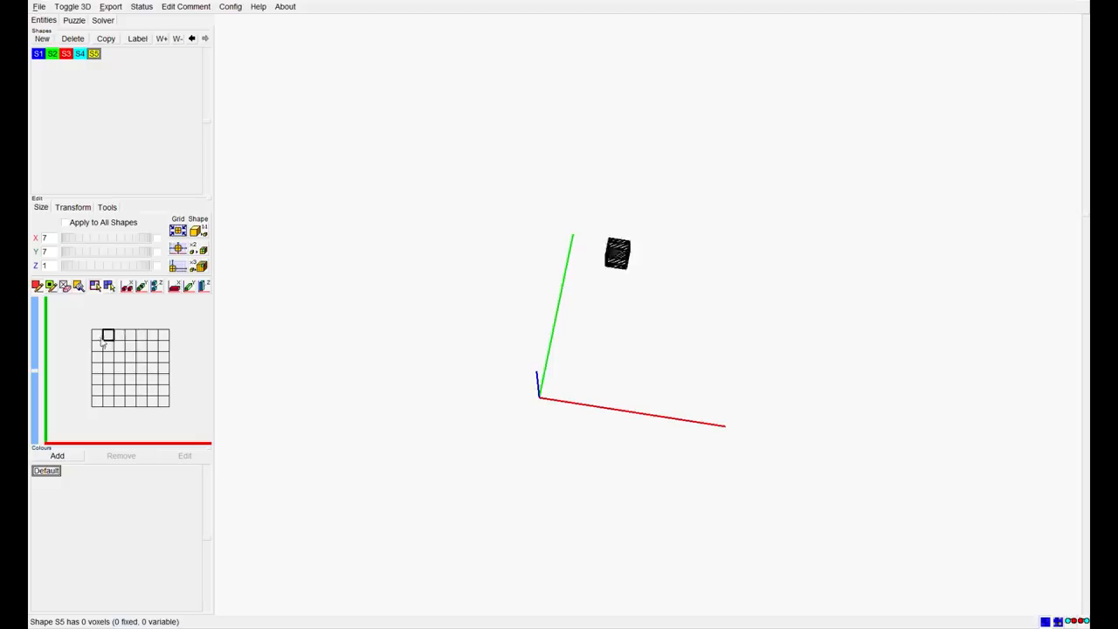
pyautogui.click(73, 20)
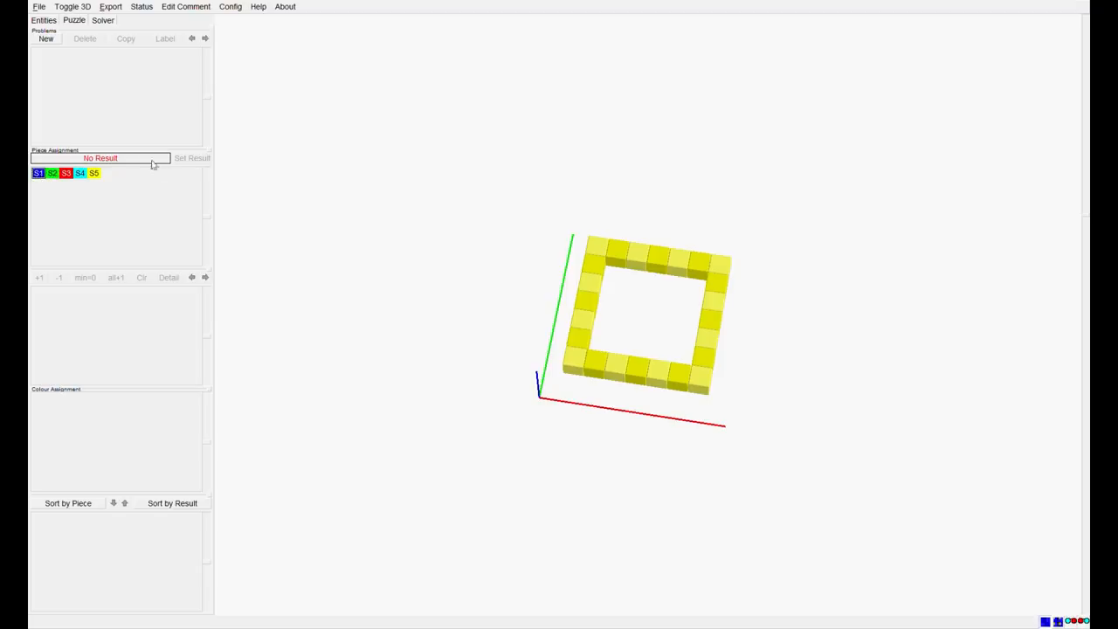
# Create problem P1 with S1 as result and S2–S5 as pieces, then go to the solver.
pyautogui.click(46, 38)
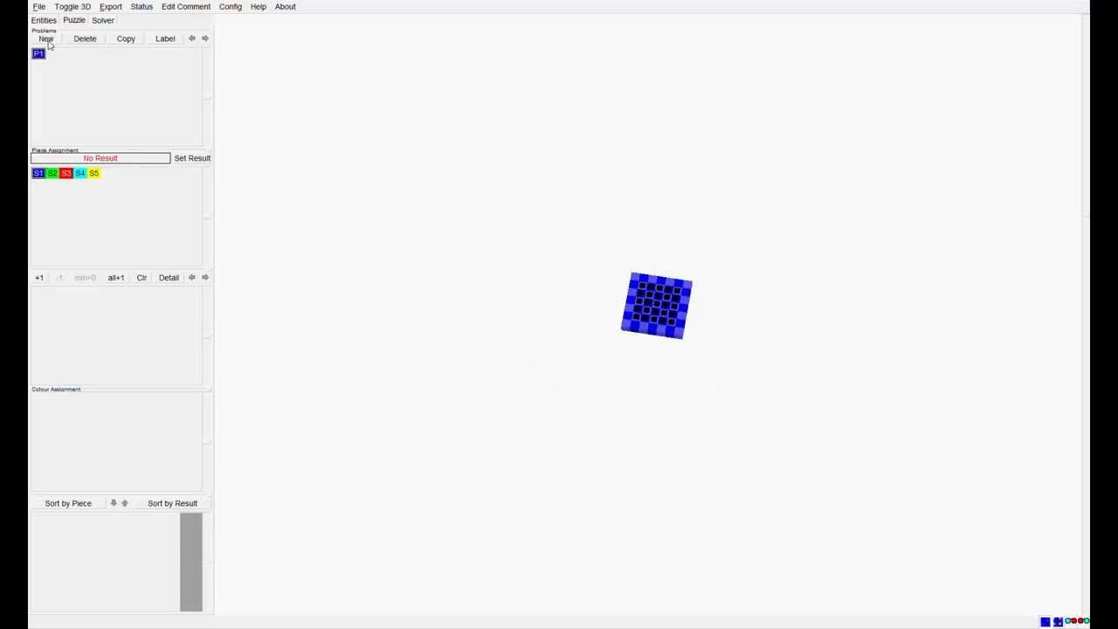
pyautogui.moveTo(647, 276)
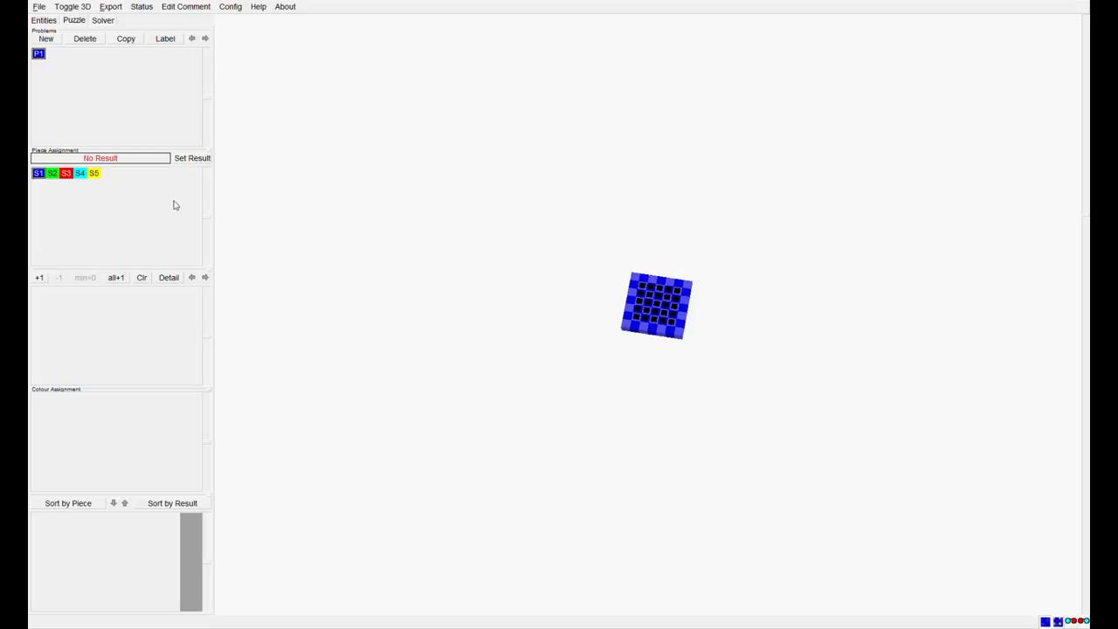
pyautogui.moveTo(173, 199)
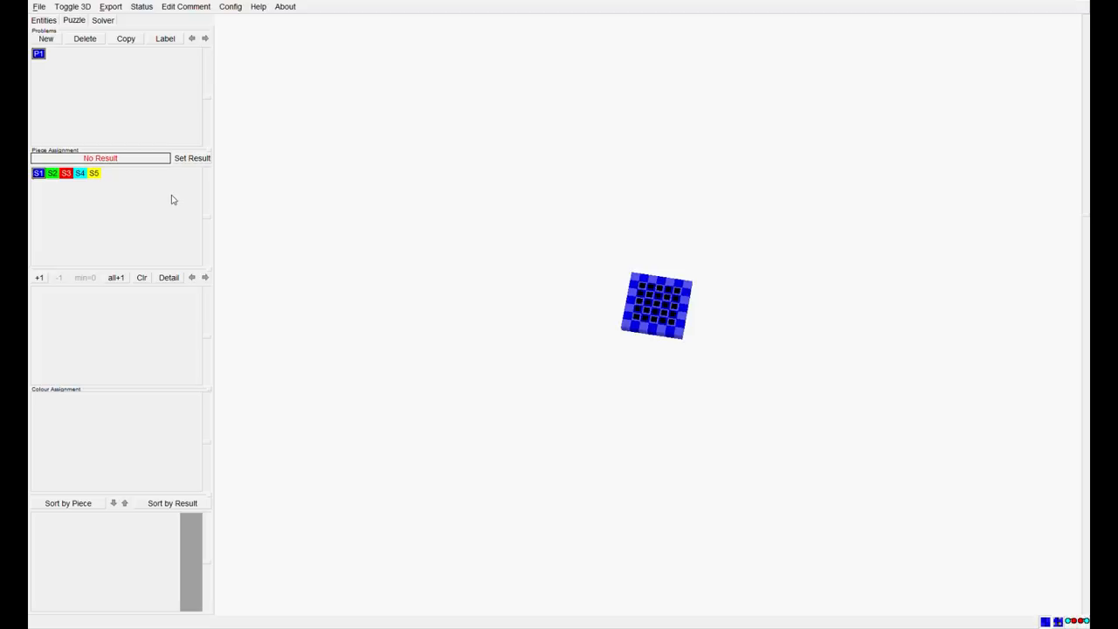
pyautogui.moveTo(54, 266)
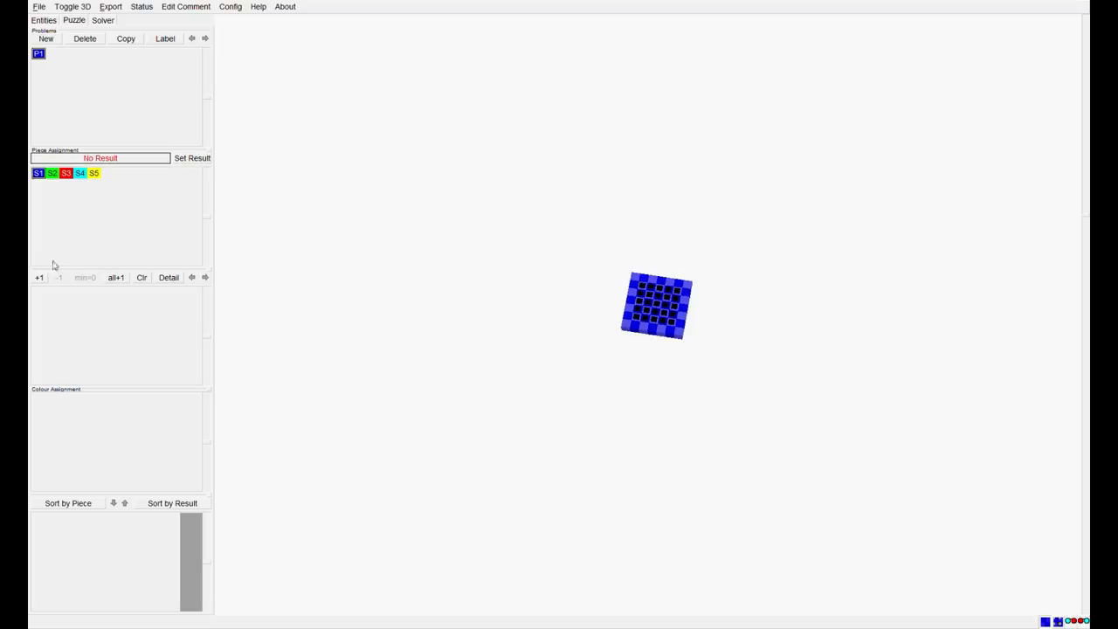
pyautogui.click(52, 173)
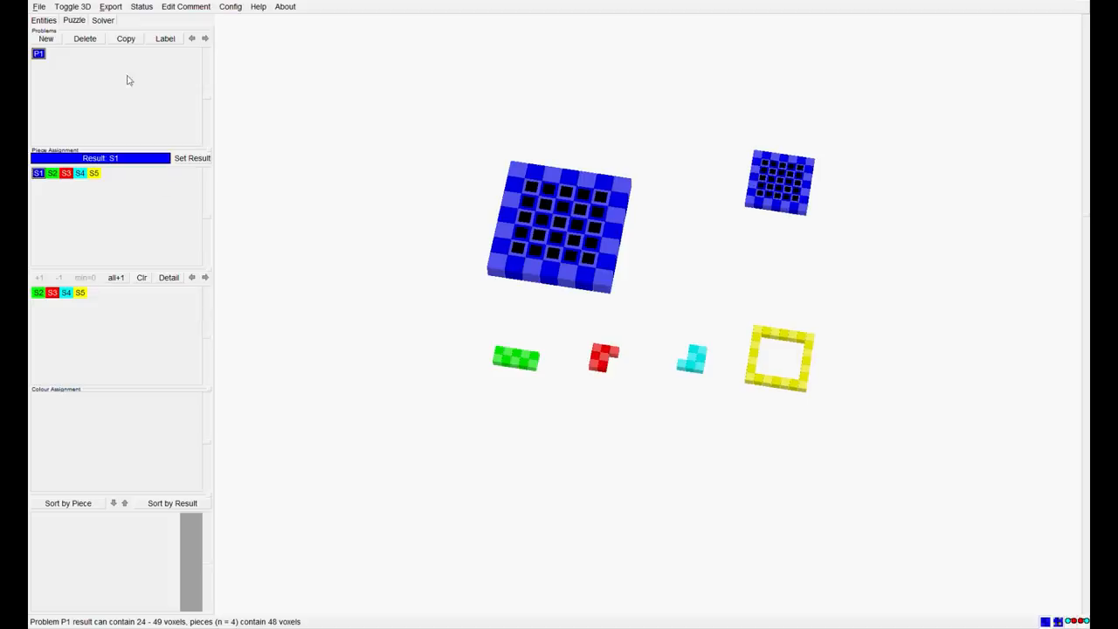
pyautogui.click(101, 20)
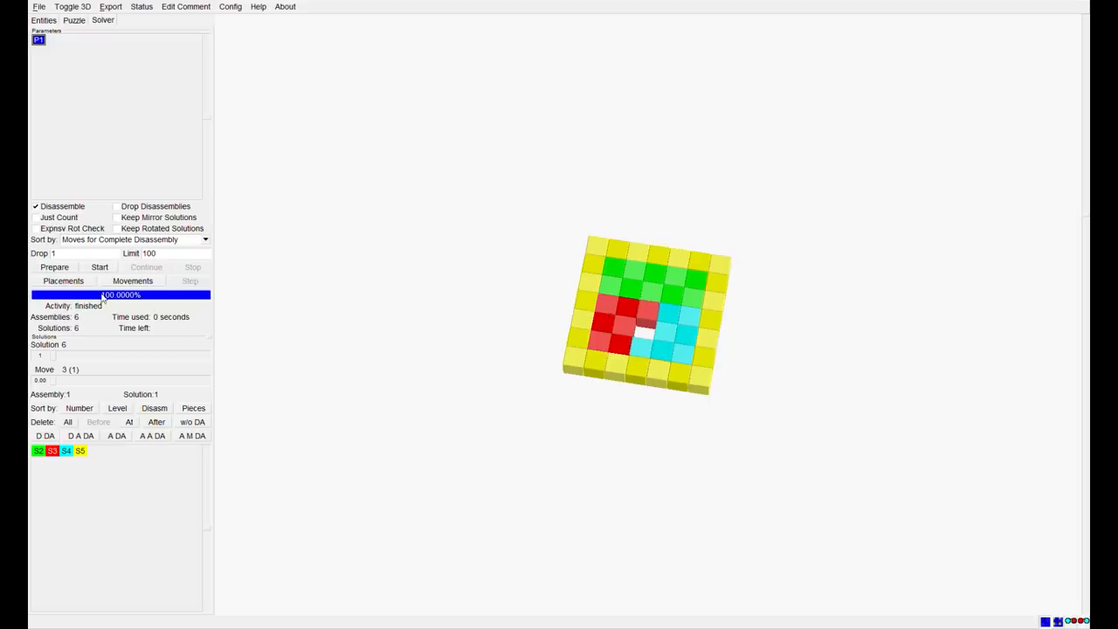
pyautogui.moveTo(72, 367)
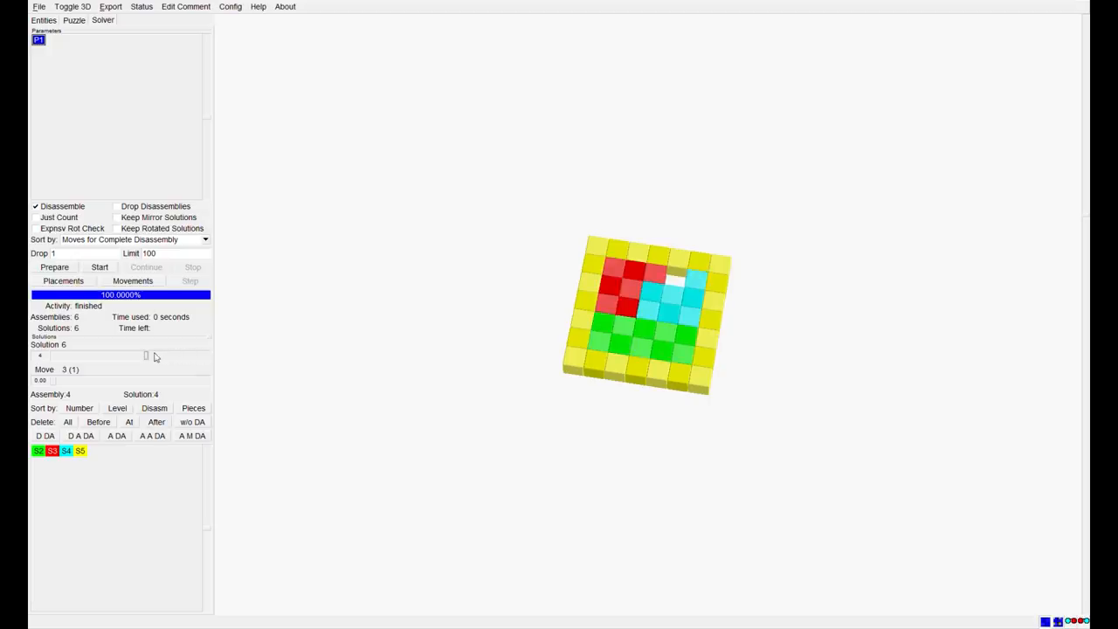
# Browse the six found solutions and animate a piece sliding out of the assembly.
pyautogui.moveTo(147, 357); pyautogui.dragTo(105, 356)
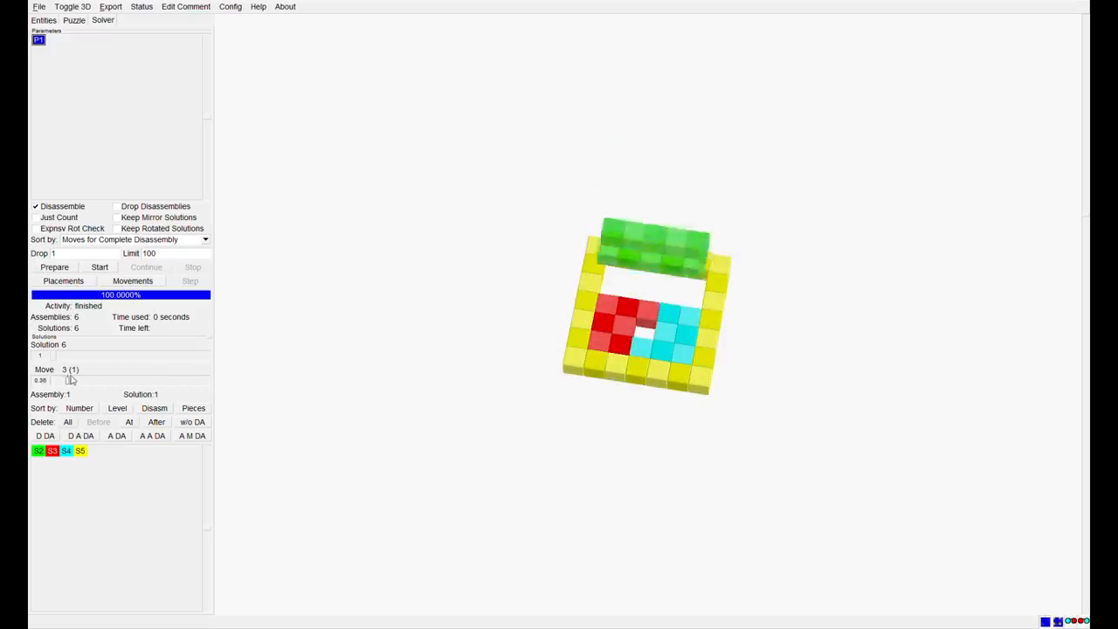
pyautogui.click(44, 19)
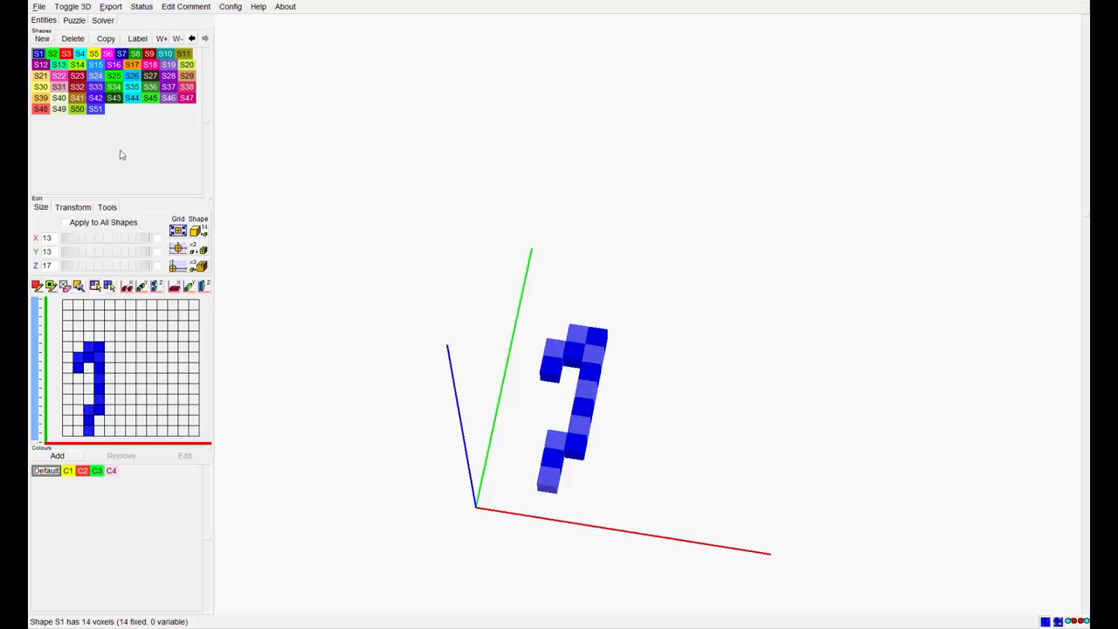
# View the Cranium skull puzzle's result and pieces and its solver run with one solution.
pyautogui.click(73, 21)
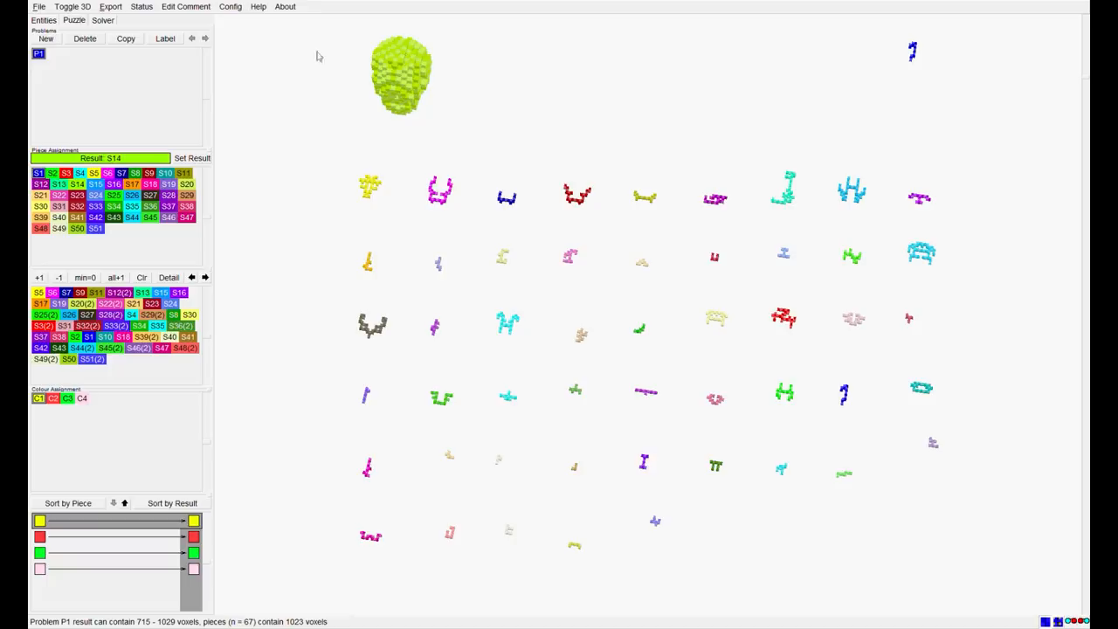
pyautogui.click(101, 21)
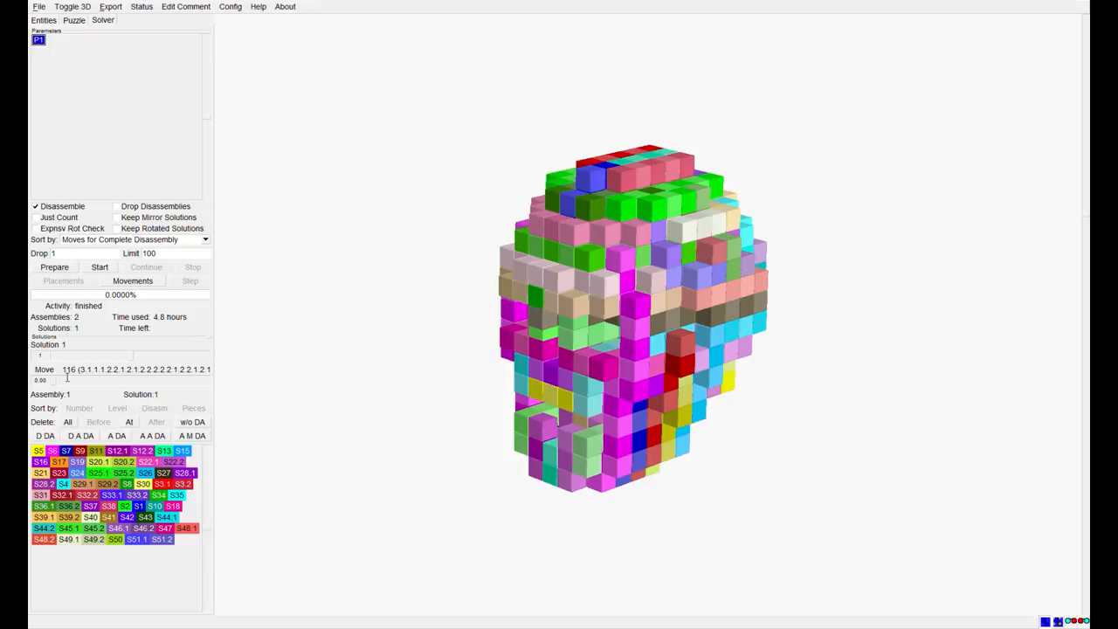
pyautogui.moveTo(54, 388)
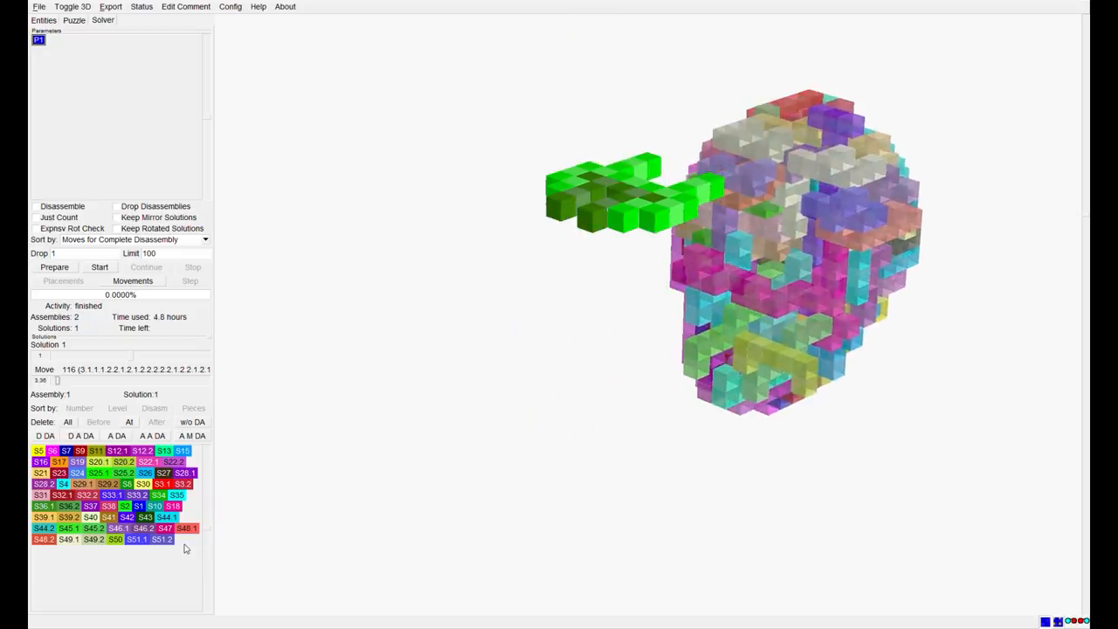
# Load the large design whose S1 is a 26×26 board of 676 variable voxels.
pyautogui.click(41, 19)
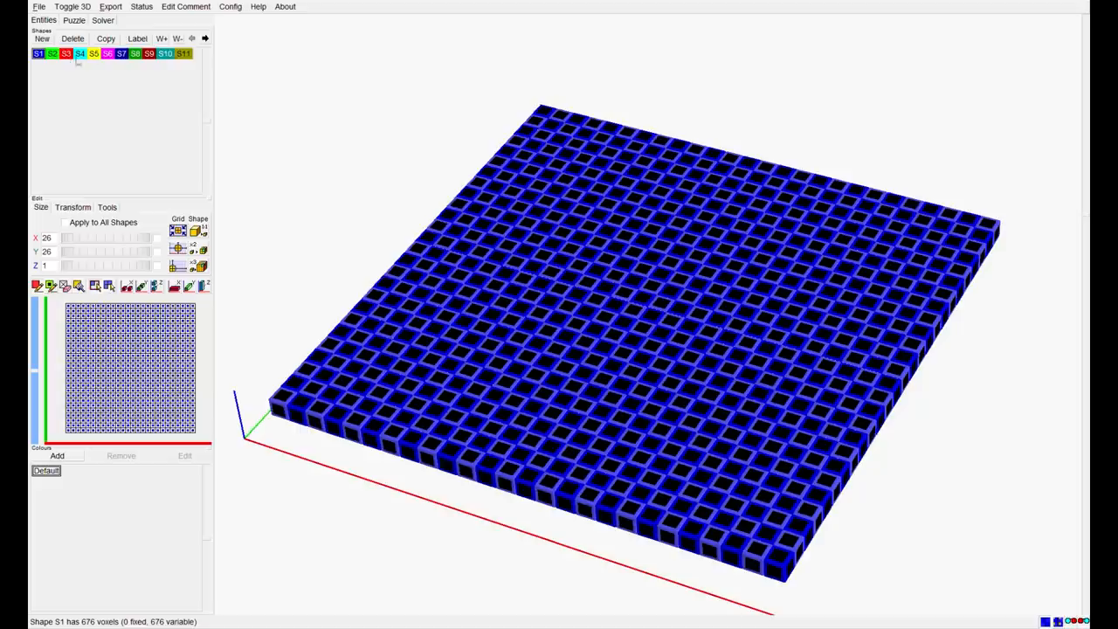
# Display the green cross-shaped 56-voxel piece S2.
pyautogui.click(52, 52)
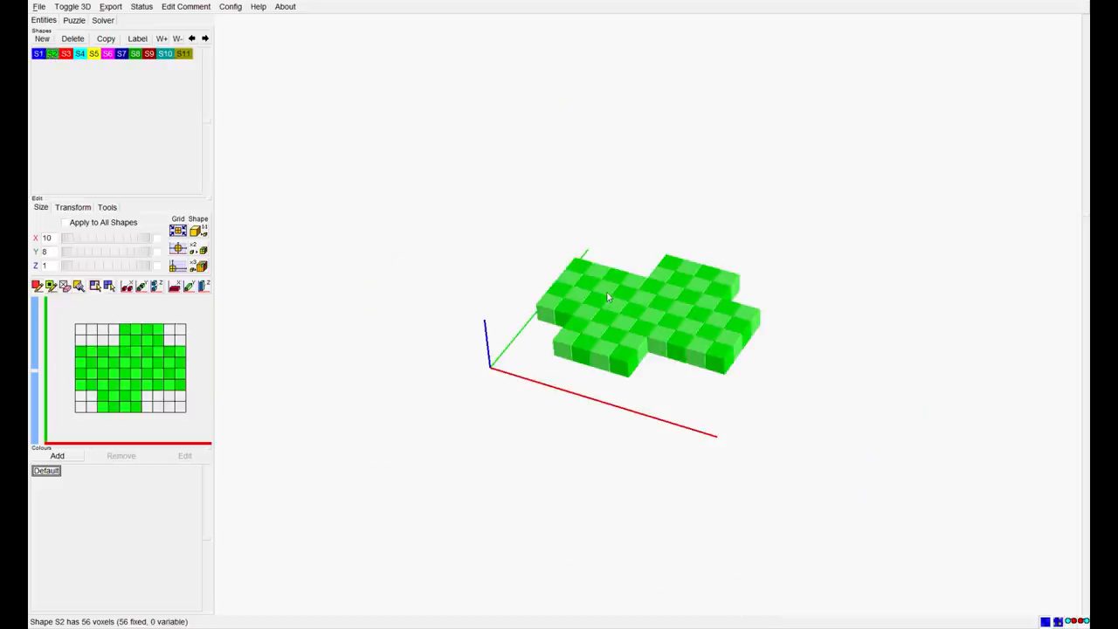
pyautogui.moveTo(603, 311)
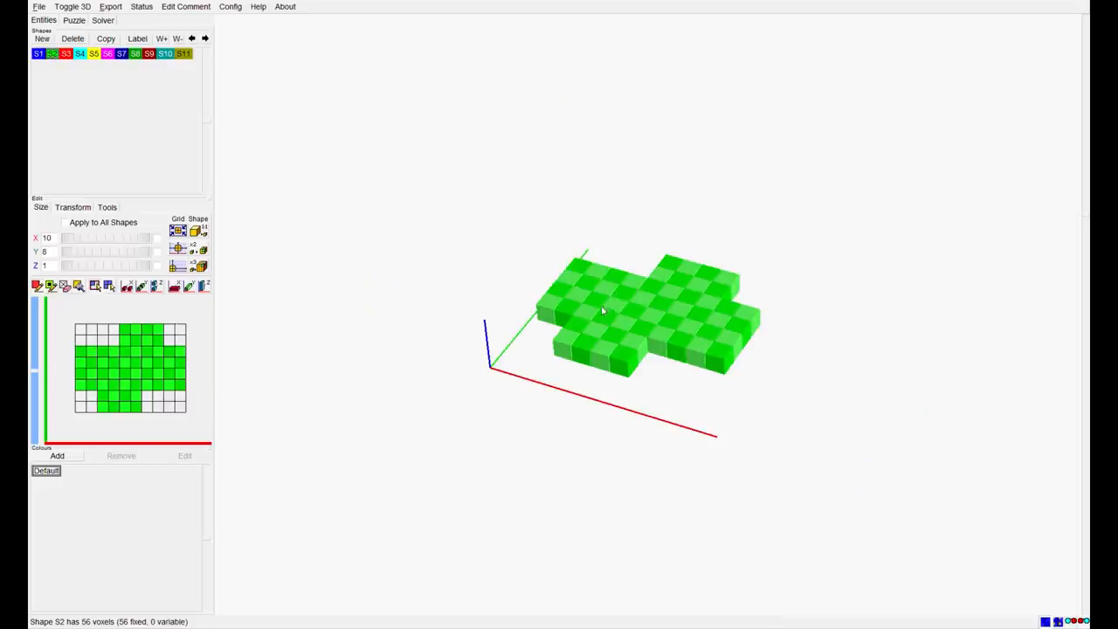
pyautogui.moveTo(587, 304)
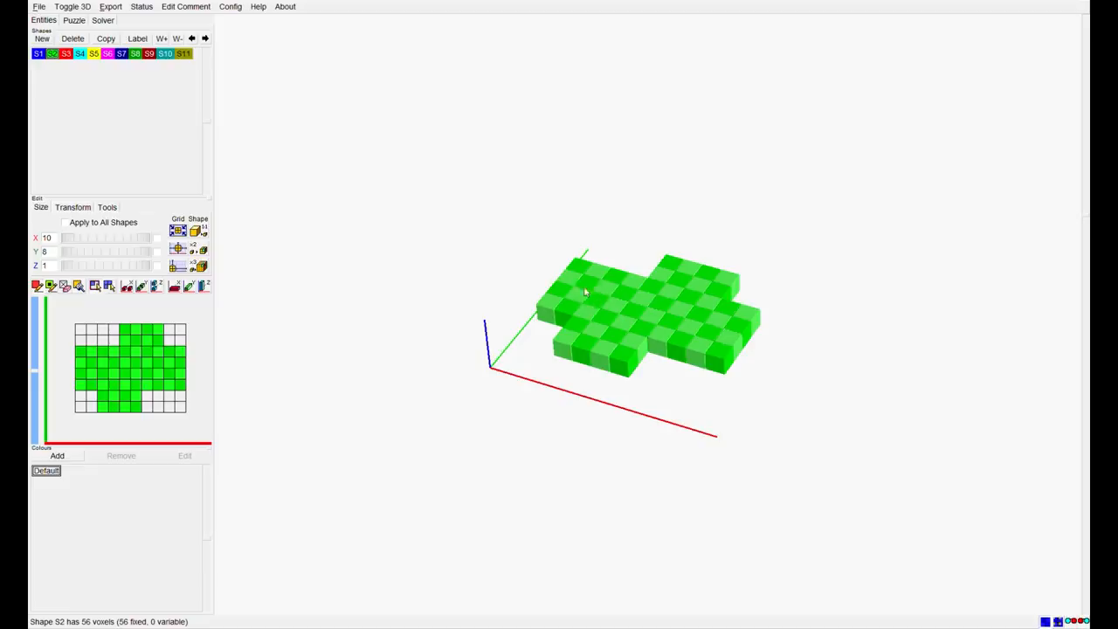
pyautogui.moveTo(681, 287)
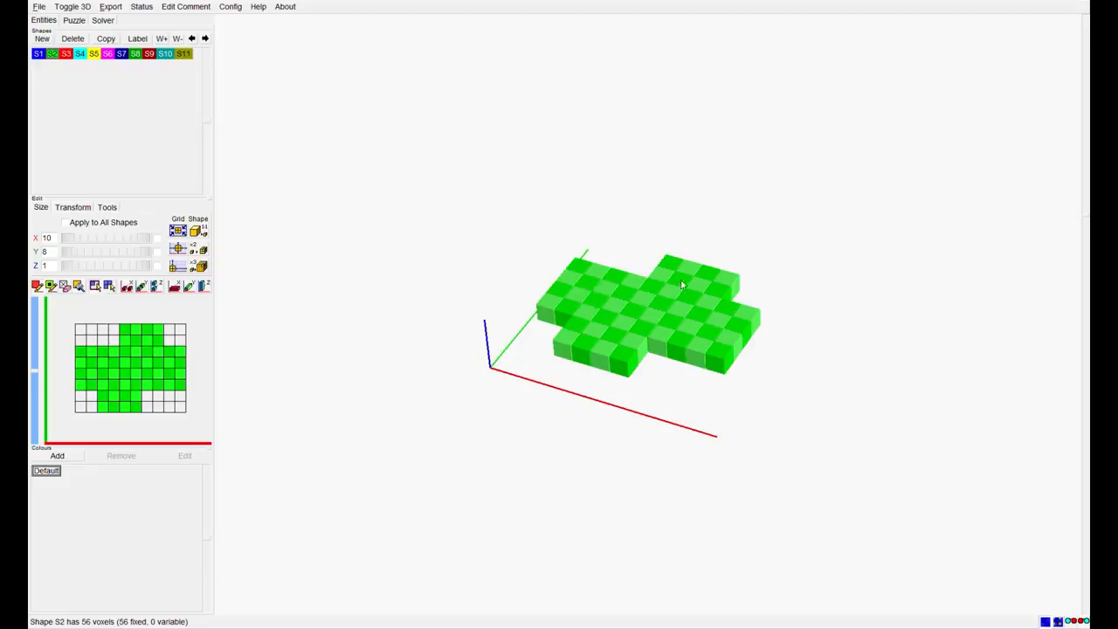
pyautogui.moveTo(603, 328)
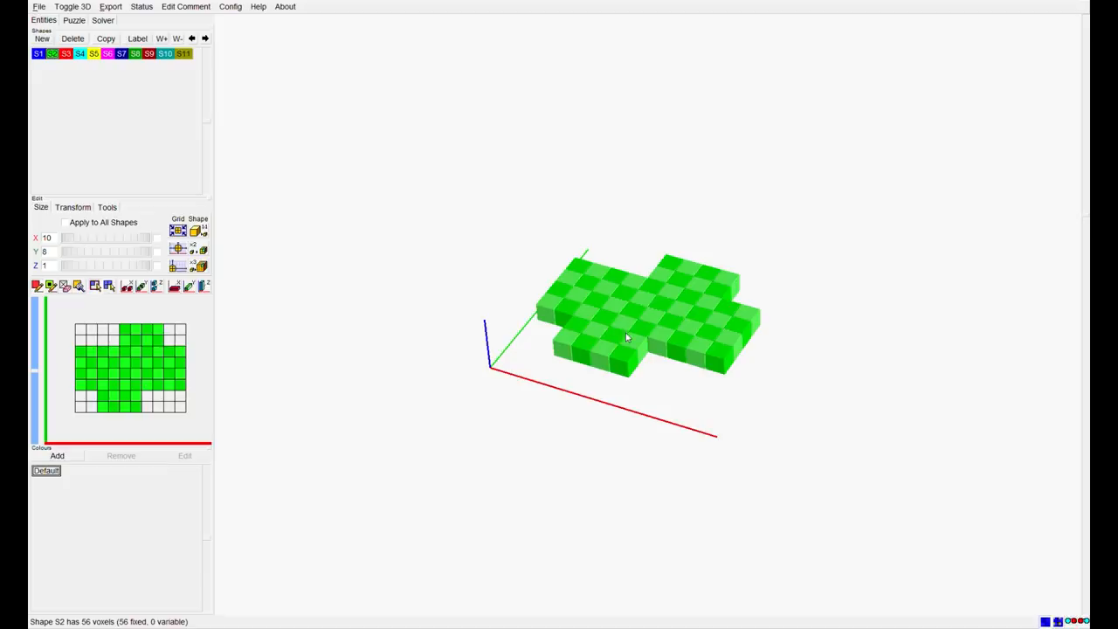
pyautogui.moveTo(612, 329)
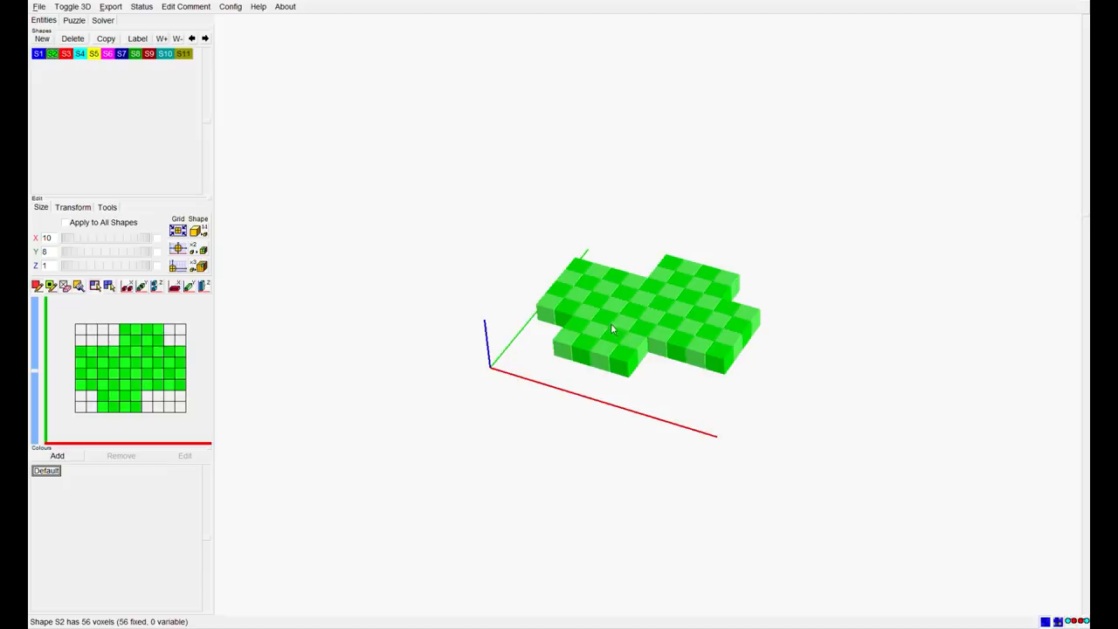
pyautogui.moveTo(587, 272)
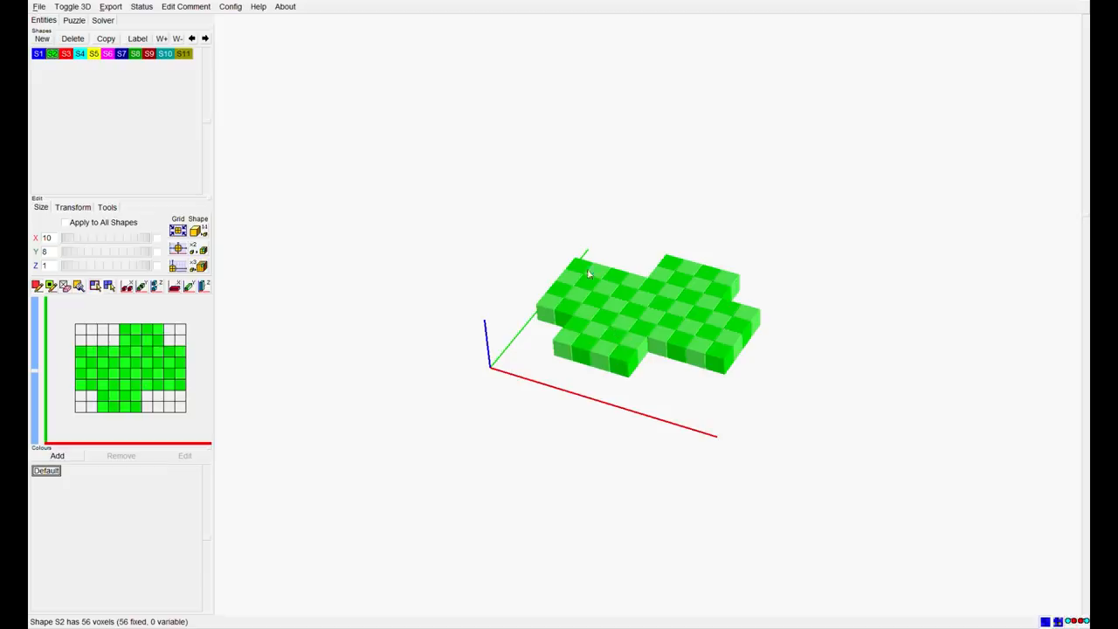
pyautogui.moveTo(720, 360)
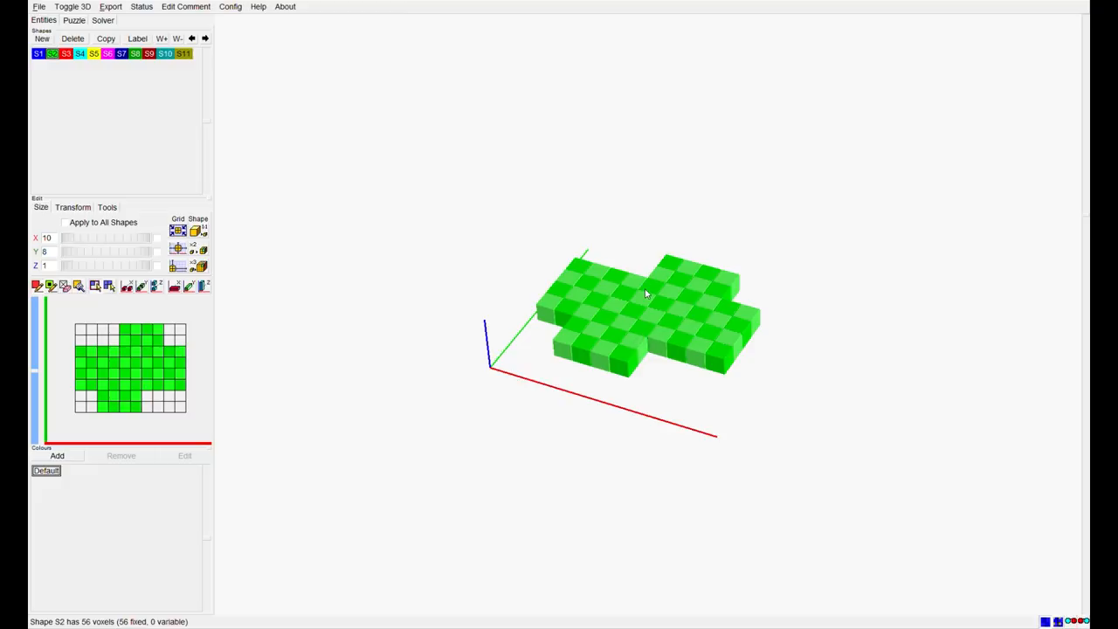
pyautogui.moveTo(336, 124)
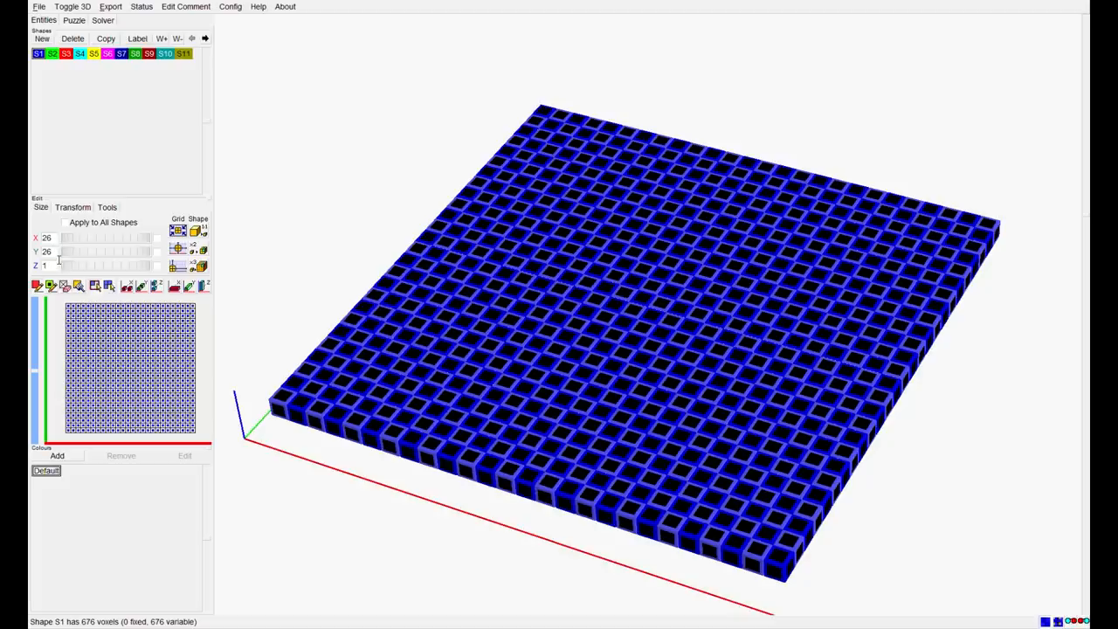
# Preview the 100-voxel frame S11, the magenta cross S6 and the teal 56-voxel piece S10.
pyautogui.click(184, 52)
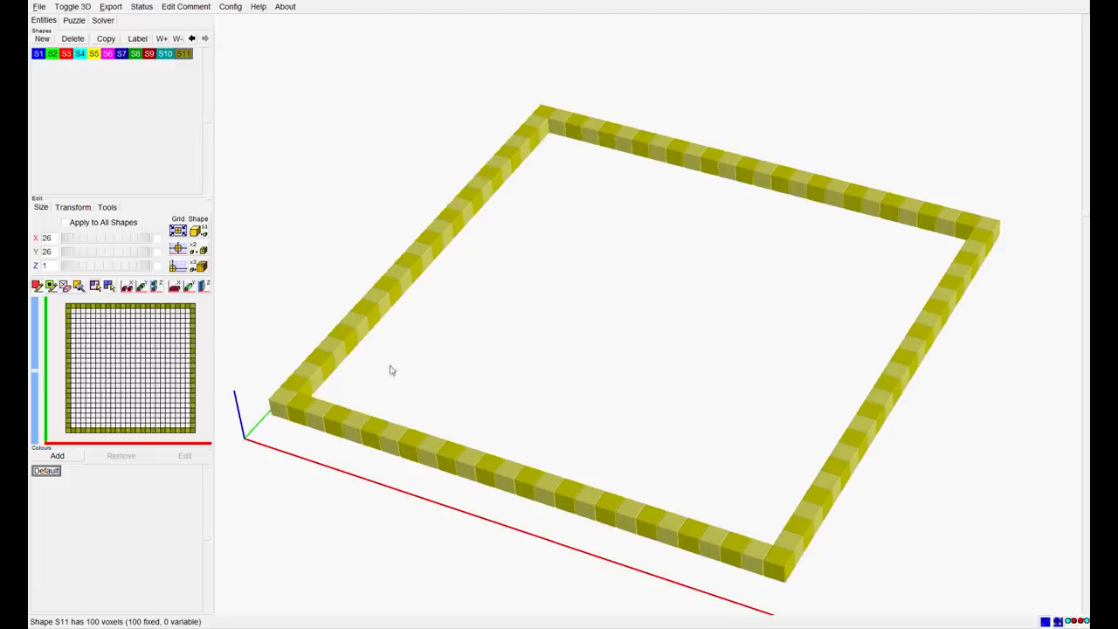
pyautogui.moveTo(720, 315)
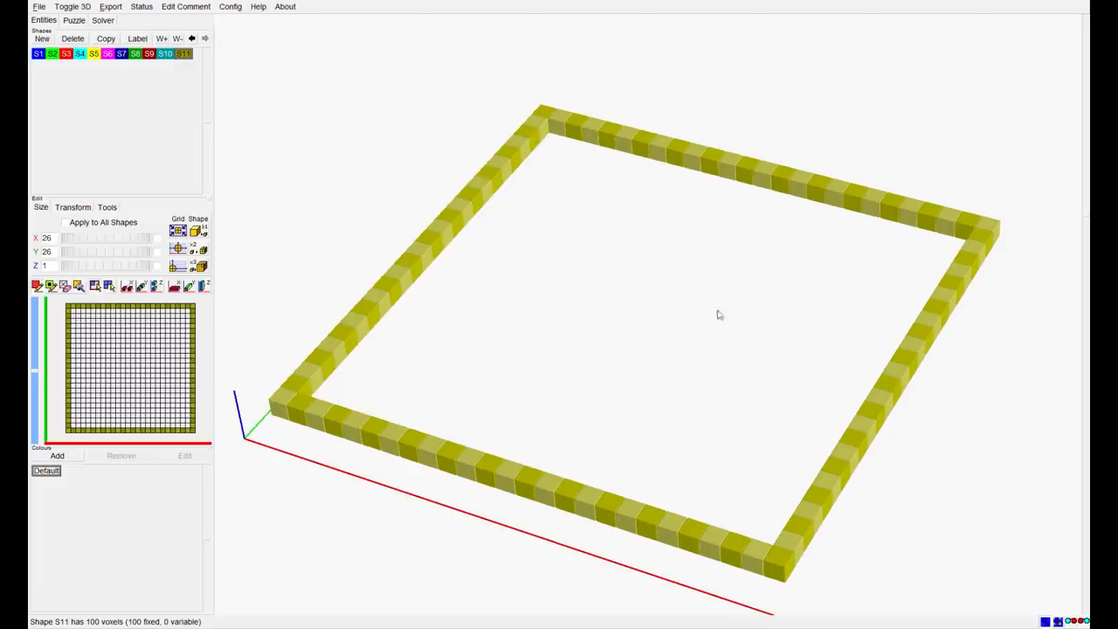
pyautogui.moveTo(507, 183)
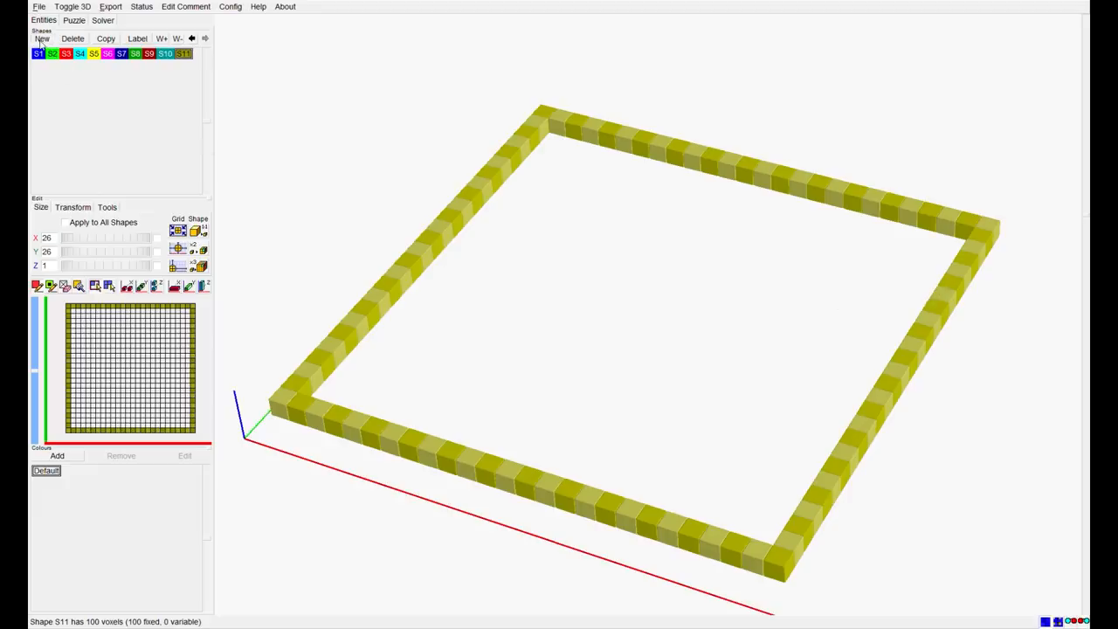
pyautogui.click(42, 38)
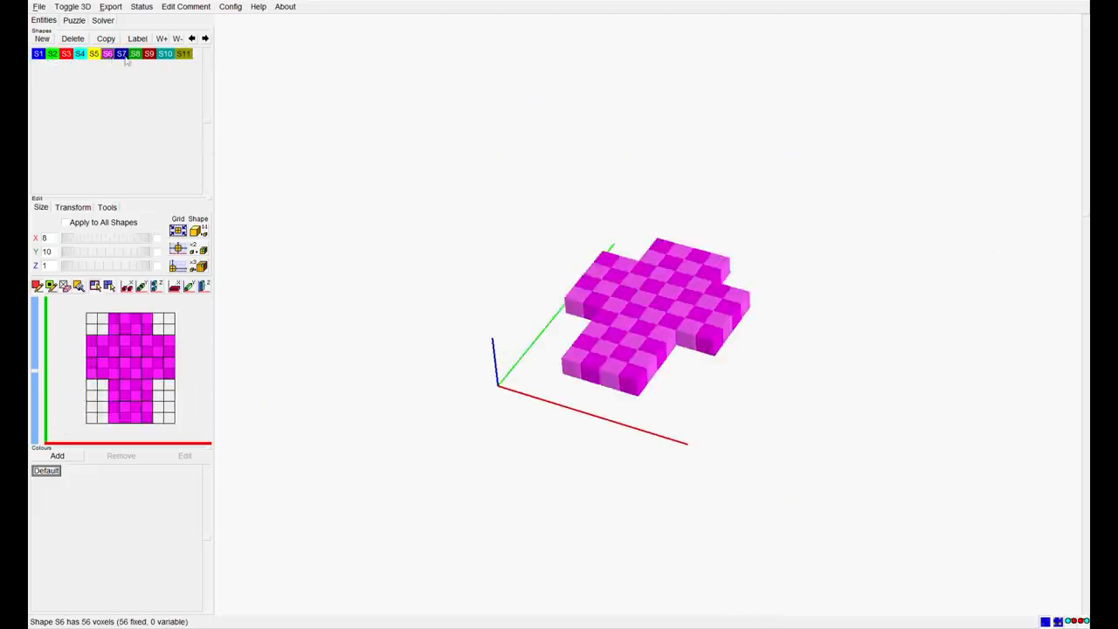
pyautogui.click(164, 52)
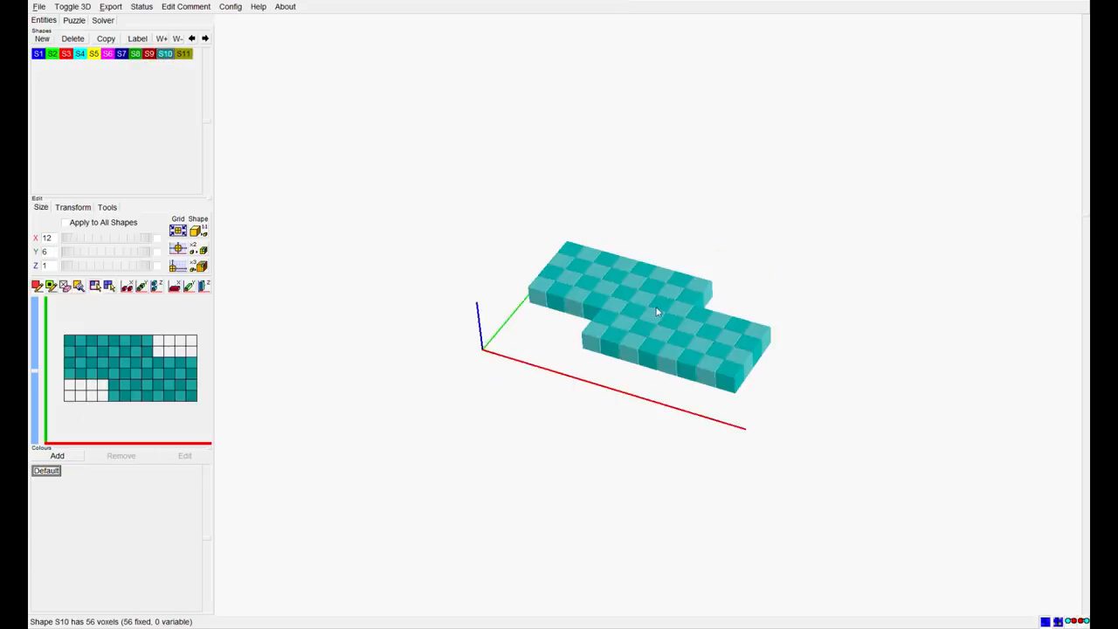
pyautogui.moveTo(758, 332)
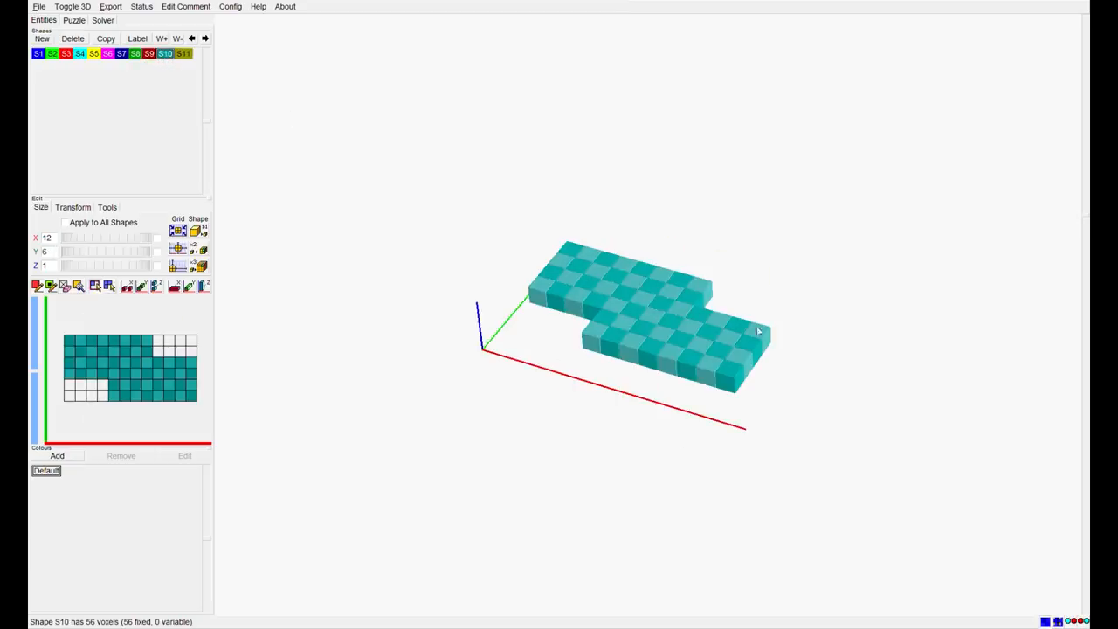
pyautogui.moveTo(696, 313)
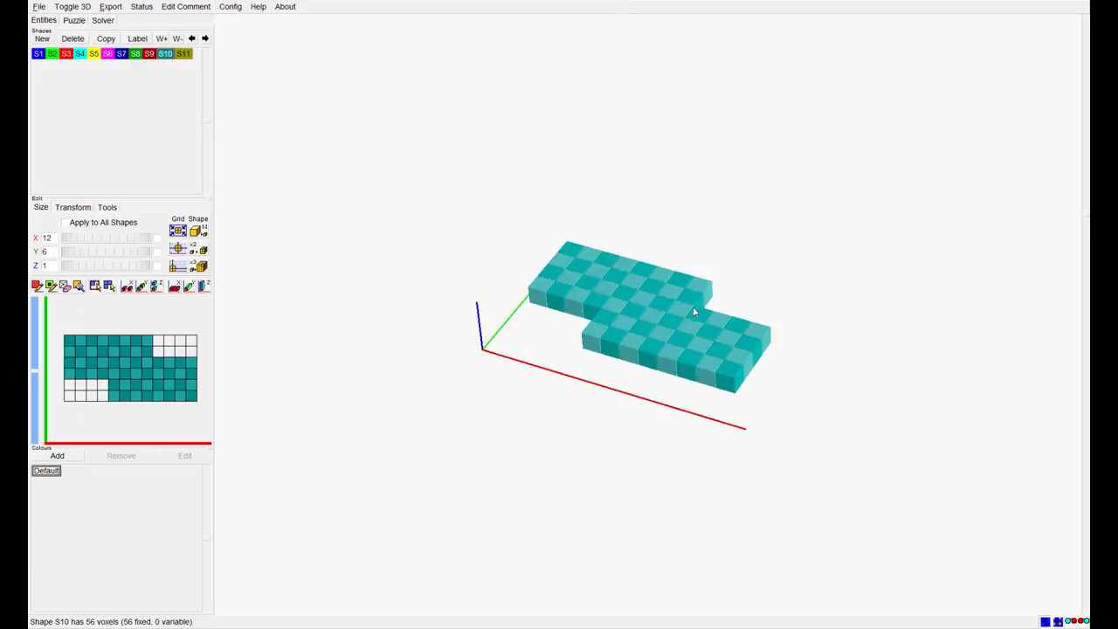
# Display the solver's single assembly with the red piece inside the yellow frame.
pyautogui.click(101, 21)
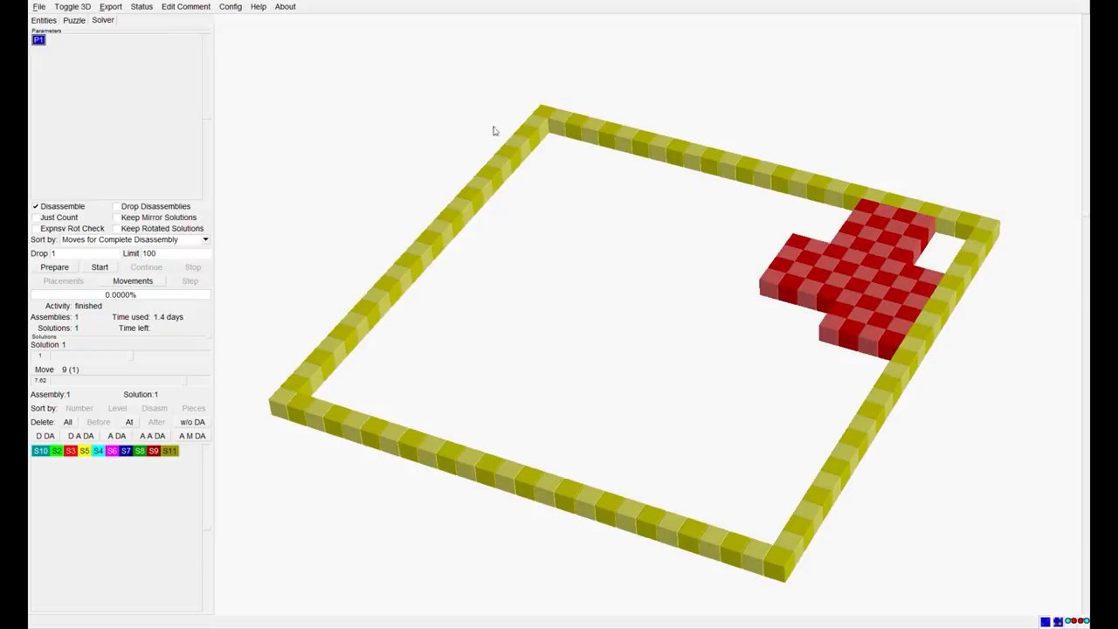
pyautogui.moveTo(290, 245)
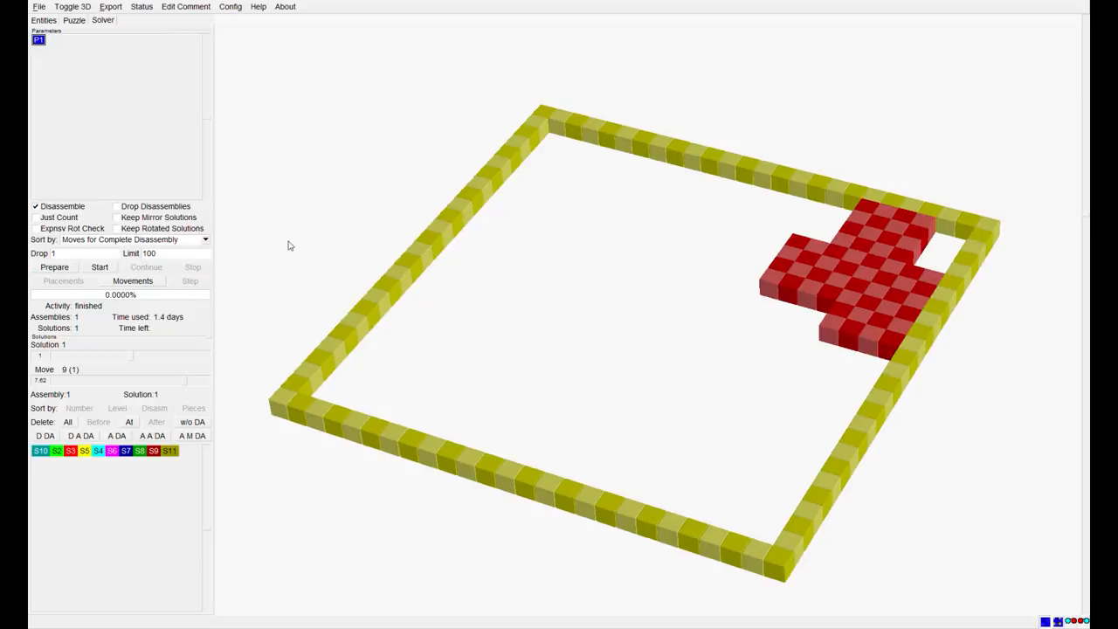
pyautogui.moveTo(123, 353)
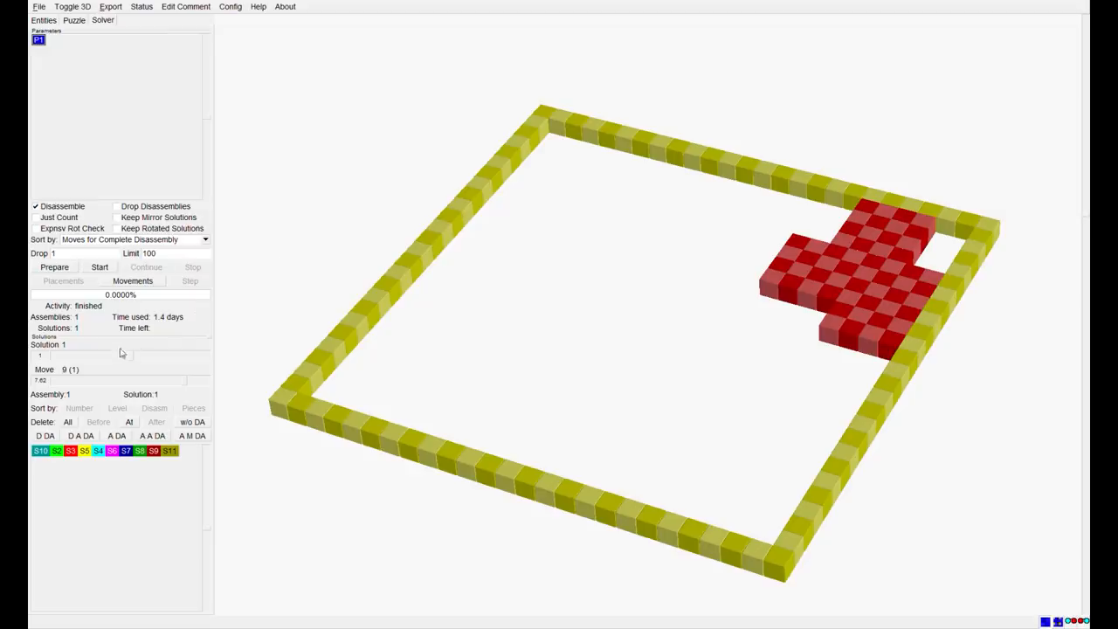
pyautogui.moveTo(168, 323)
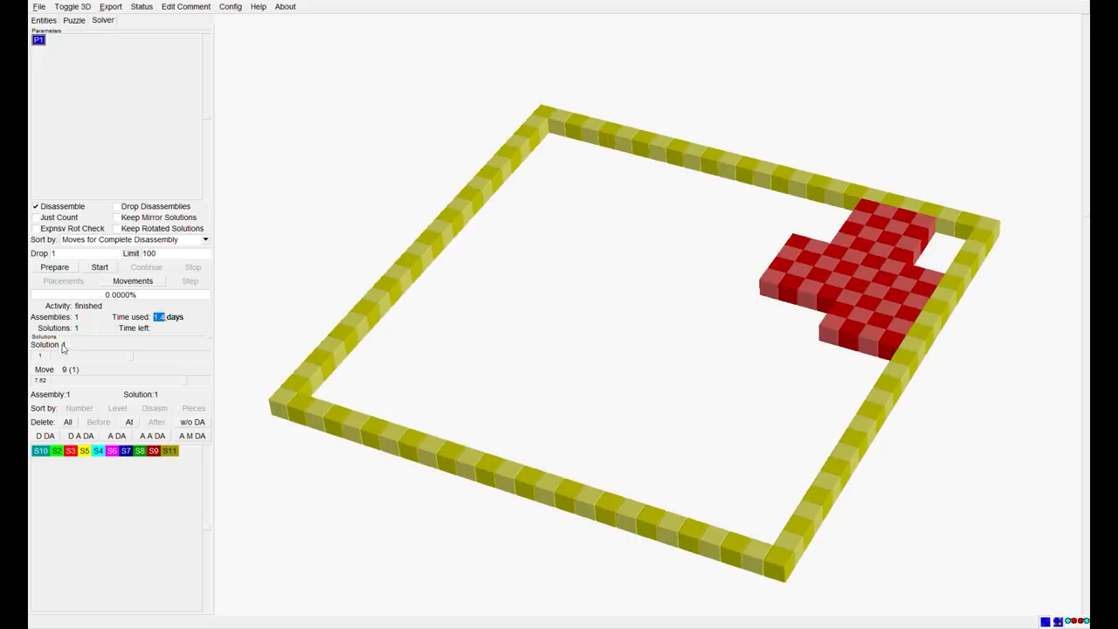
pyautogui.moveTo(67, 348)
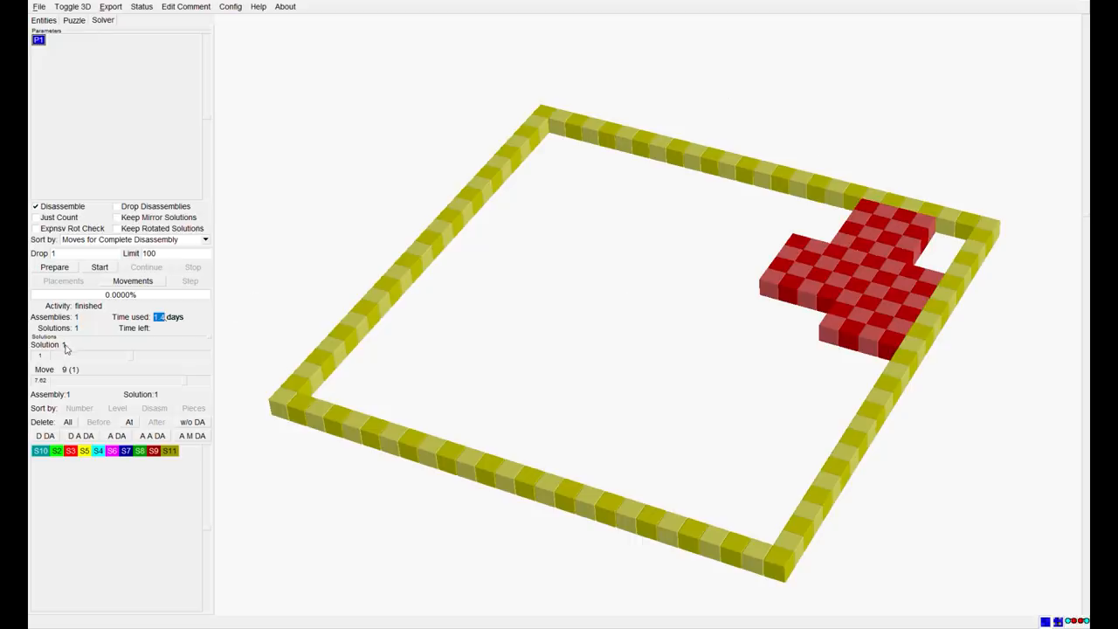